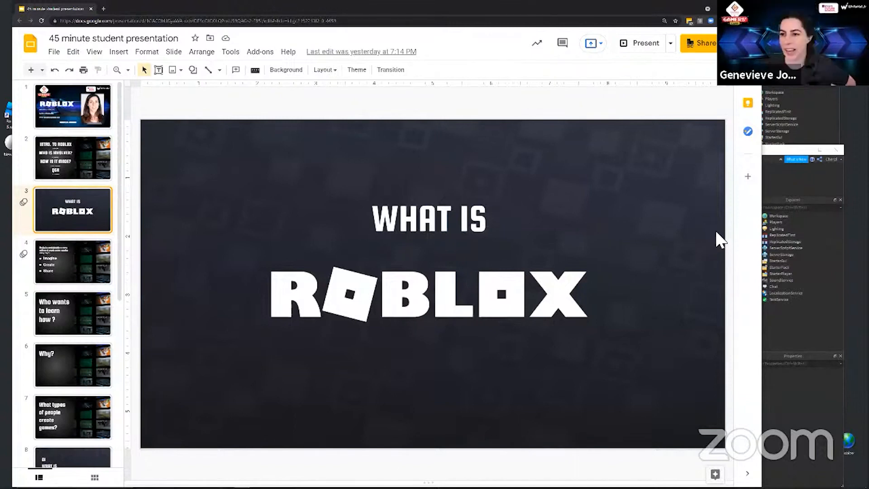
mouse_move(718, 227)
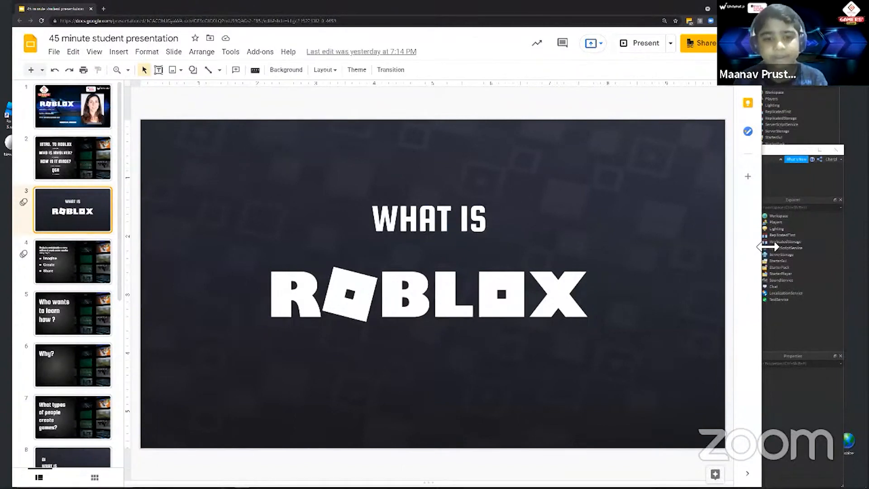
mouse_move(761, 244)
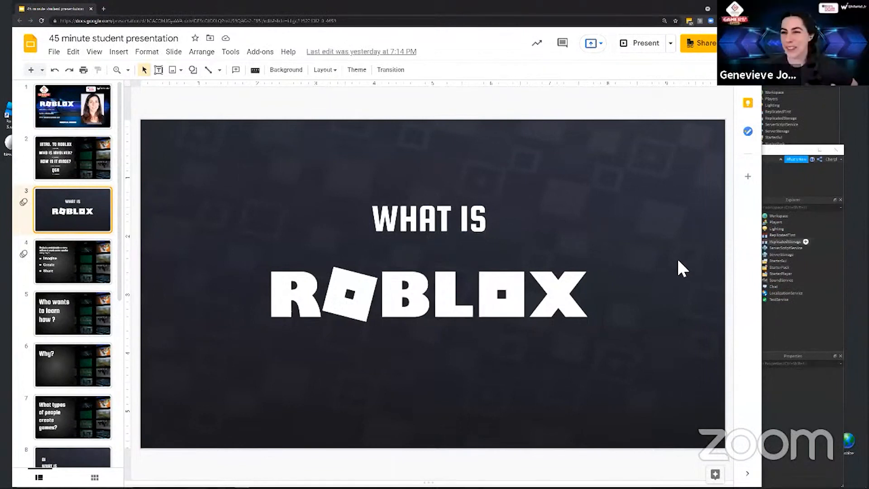
mouse_move(659, 272)
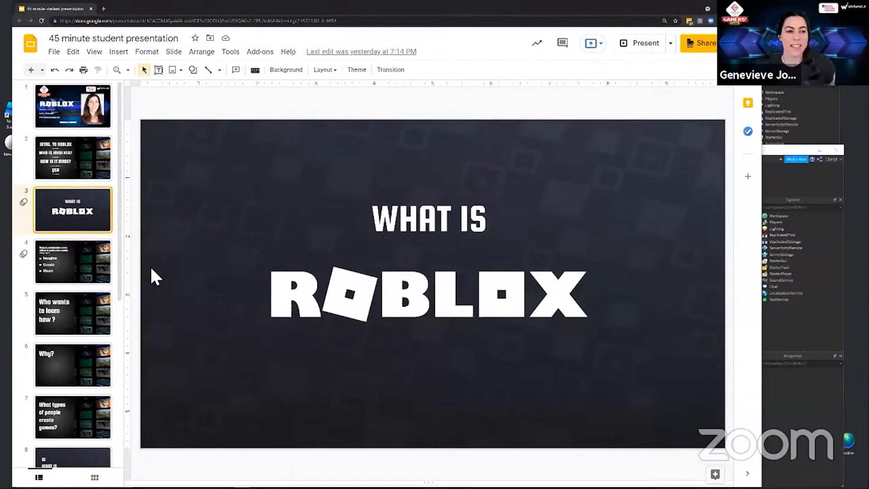
Start a new place from the Baseplate template, giving a grey grid floor with a spawn pad
left_click(72, 261)
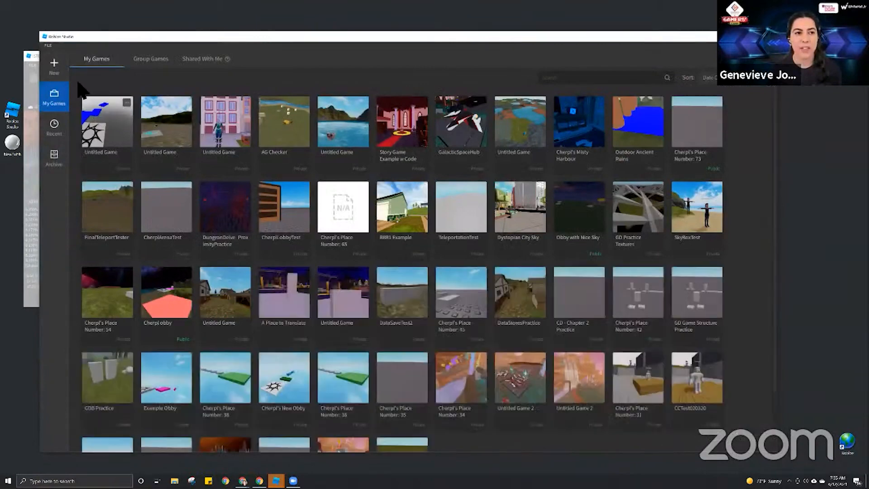
left_click(54, 65)
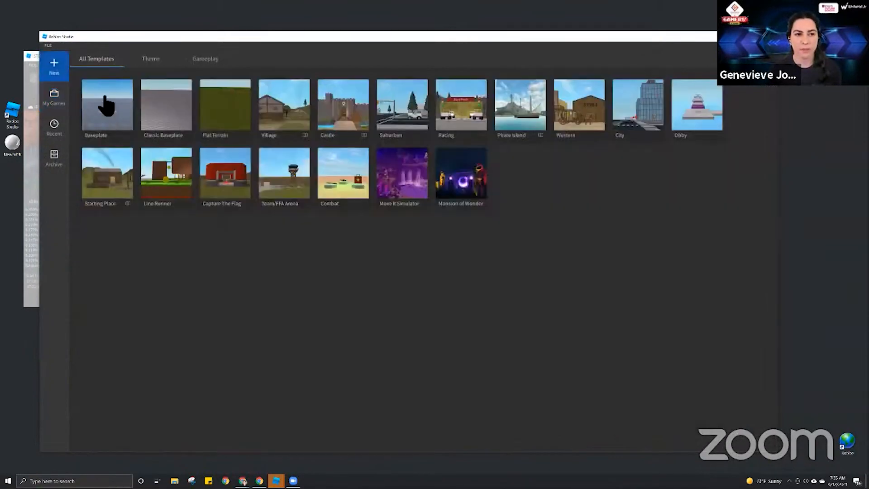
left_click(106, 105)
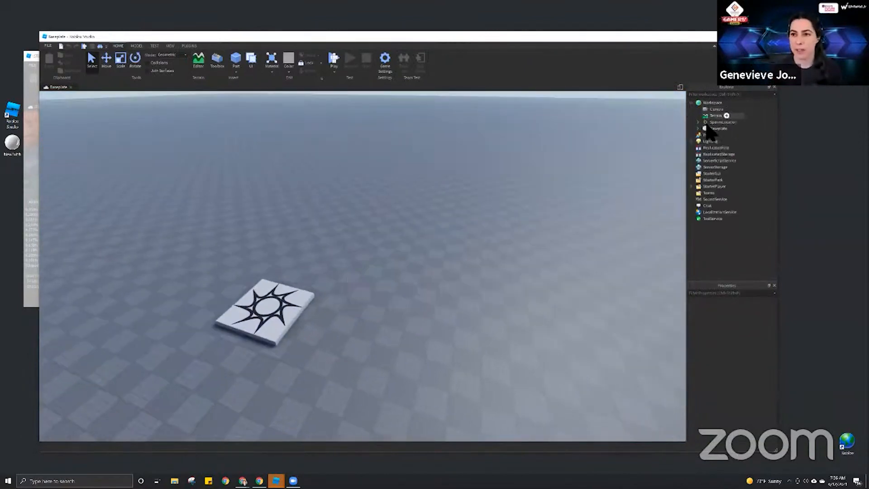
Remove the Baseplate so the spawn pad floats above empty space
left_click(715, 129)
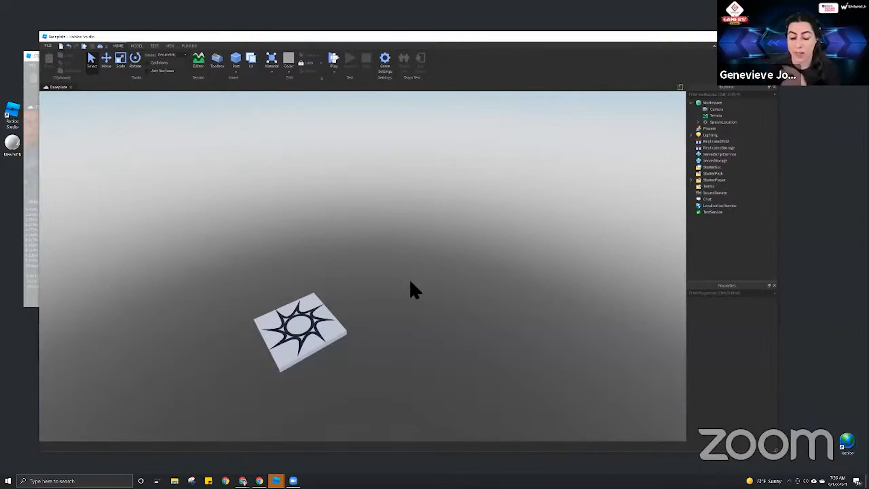
mouse_move(255, 86)
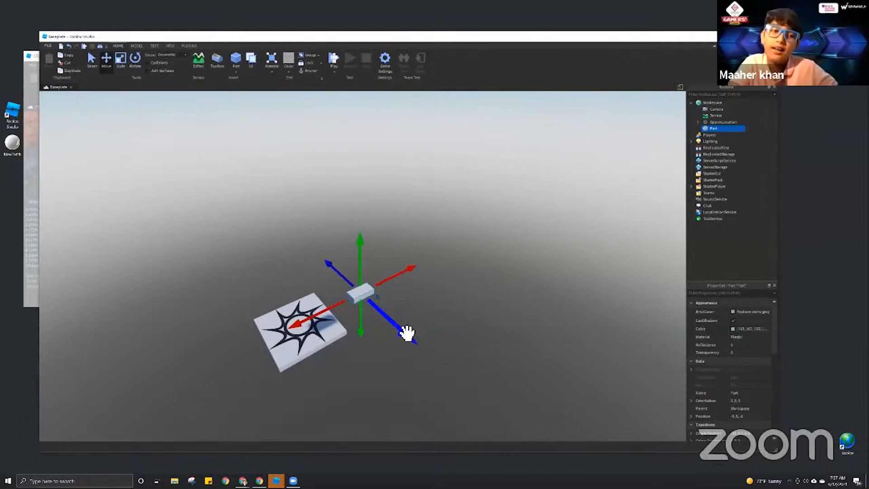
mouse_move(394, 297)
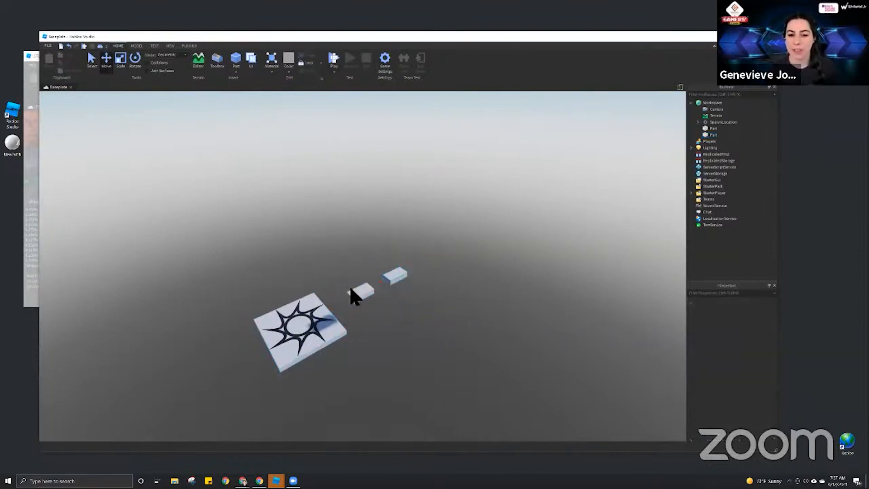
Select one of the two small parts floating near the spawn pad
left_click(360, 295)
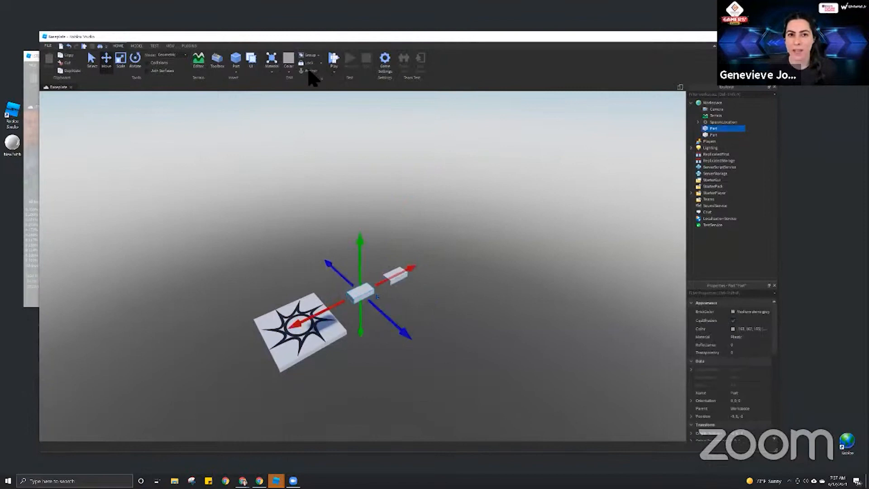
mouse_move(384, 183)
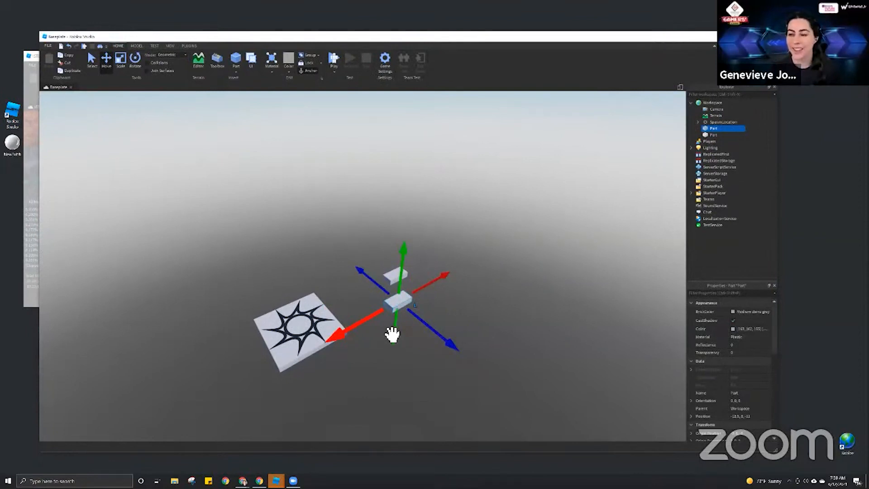
mouse_move(372, 332)
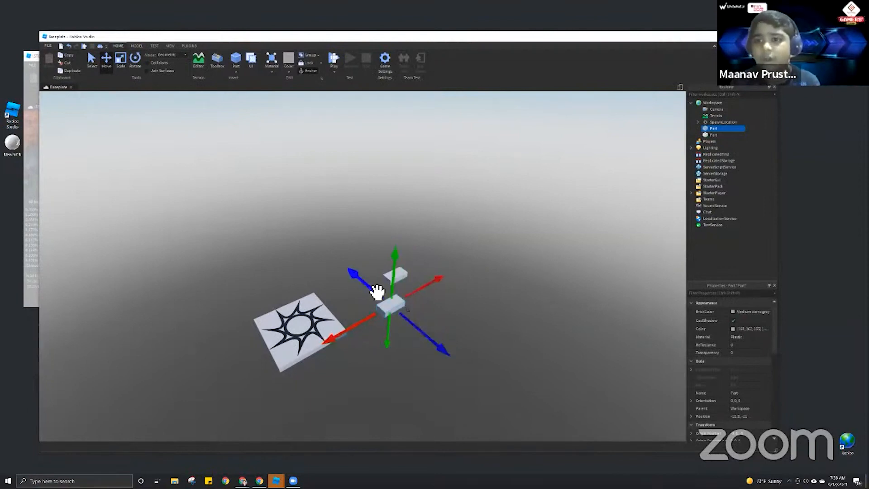
mouse_move(327, 98)
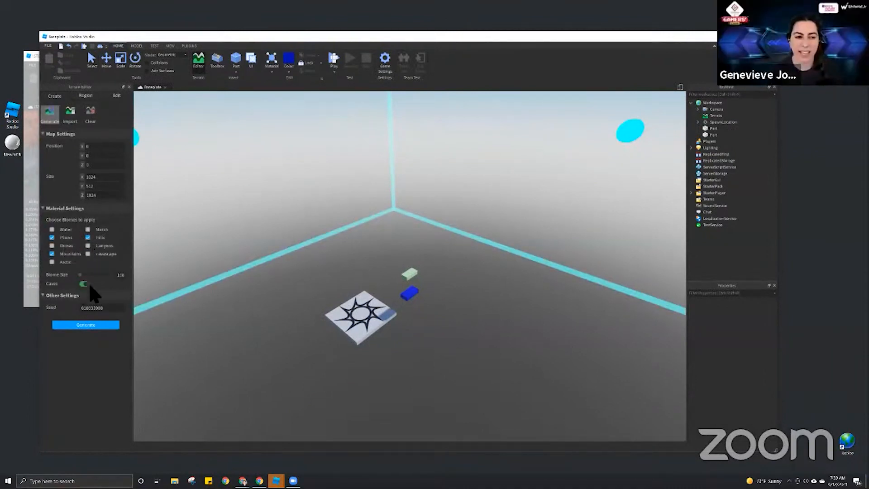
Generate the terrain so mountains, rocky outcrops and plains surround the spawn
left_click(85, 324)
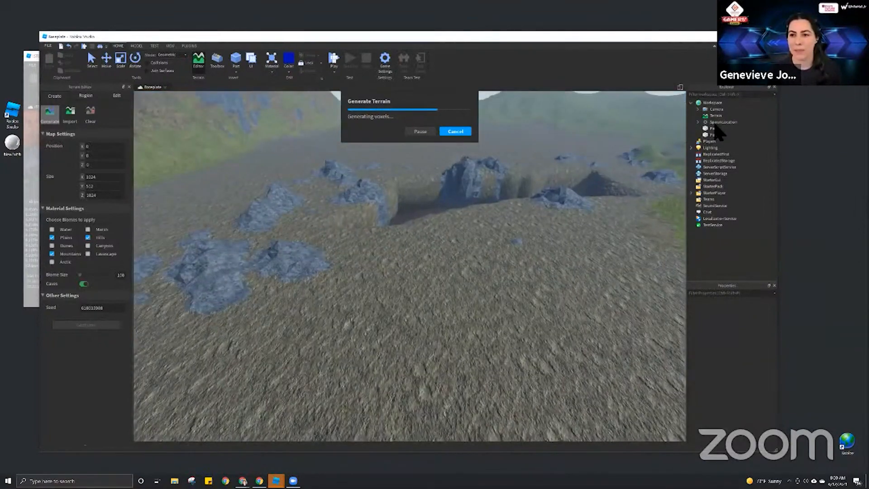
left_click(718, 129)
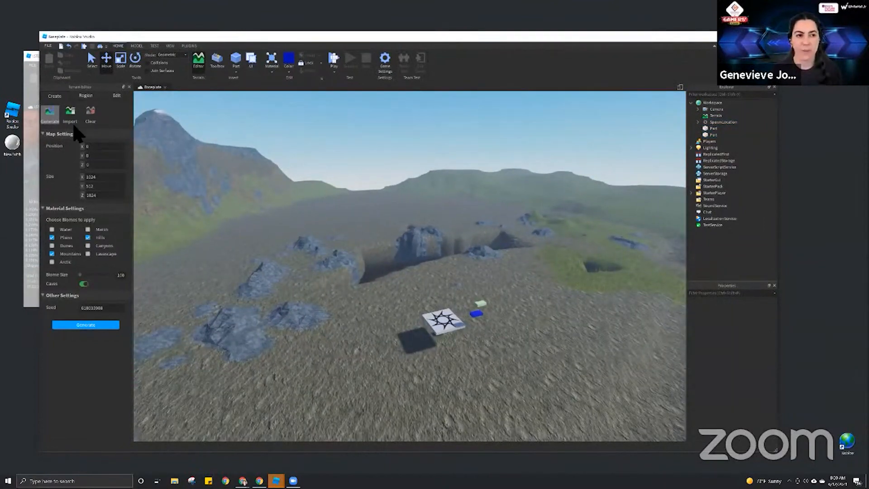
Paint snow on the peak and ground and water for a lake around the spawn
left_click(116, 96)
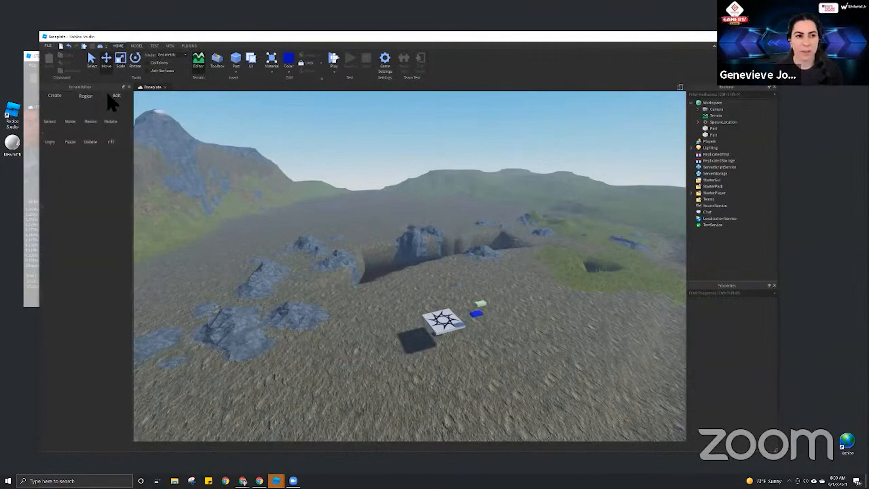
left_click(116, 96)
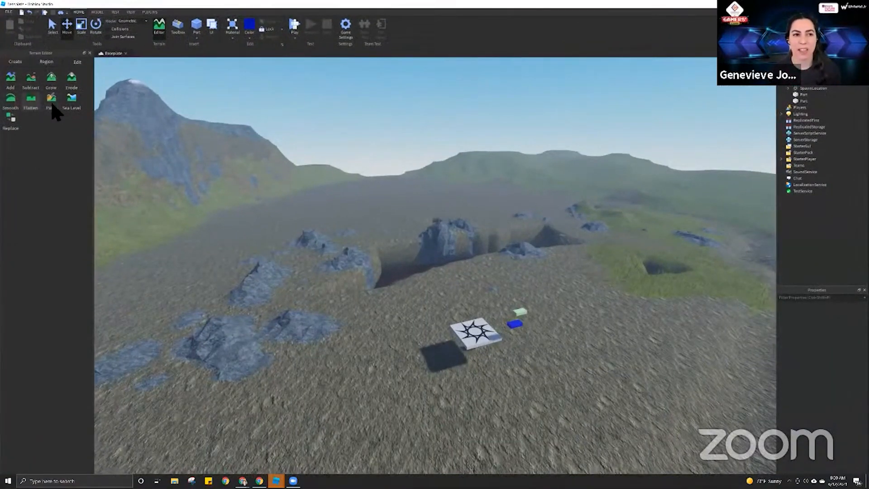
left_click(52, 98)
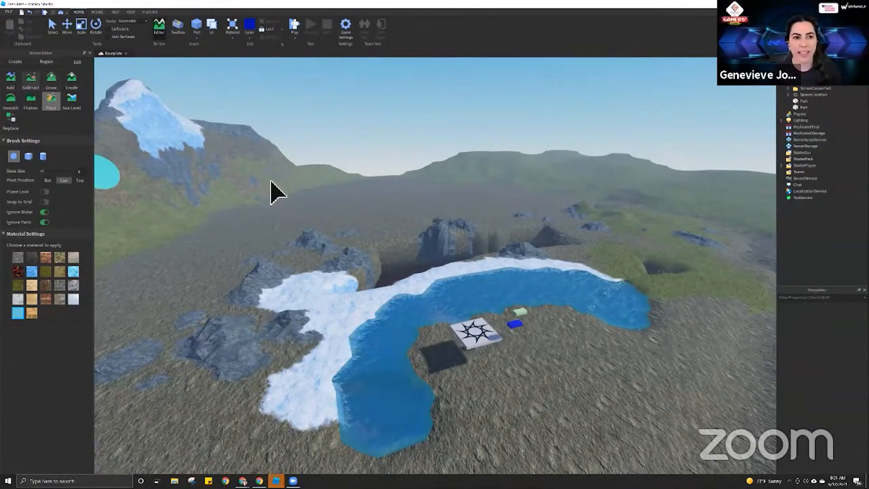
left_click(10, 80)
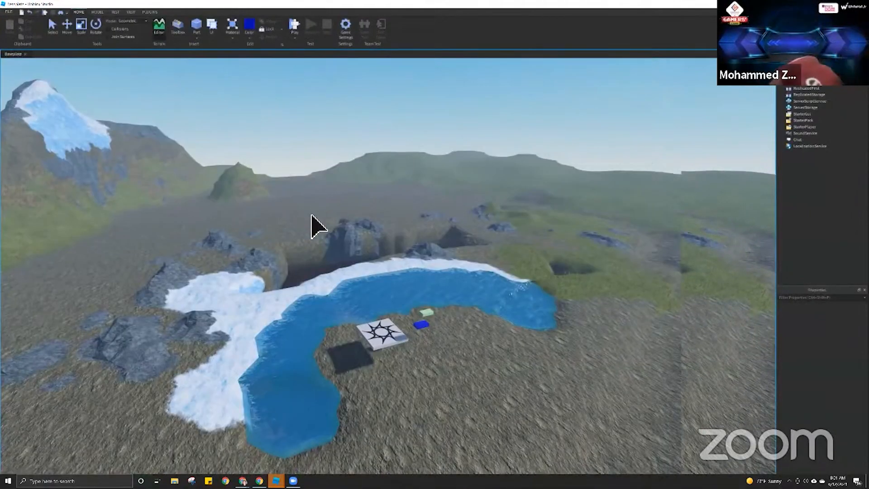
Playtest the world with an avatar walking the terrain
left_click(311, 23)
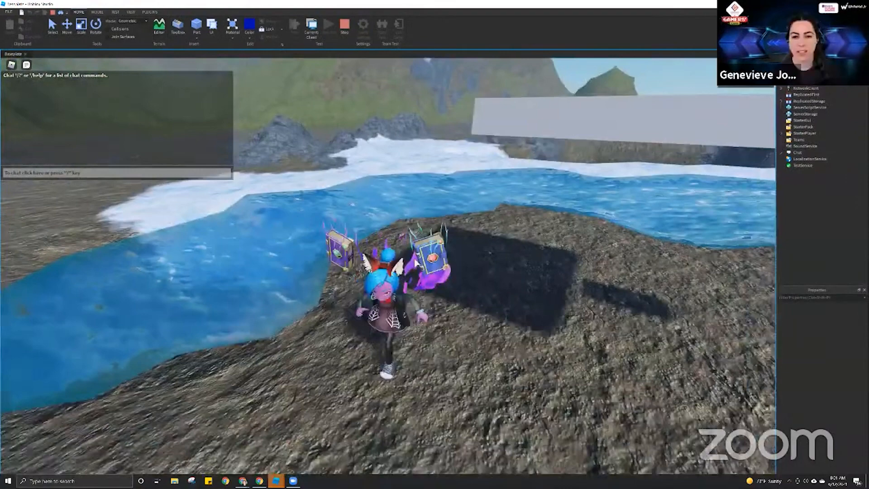